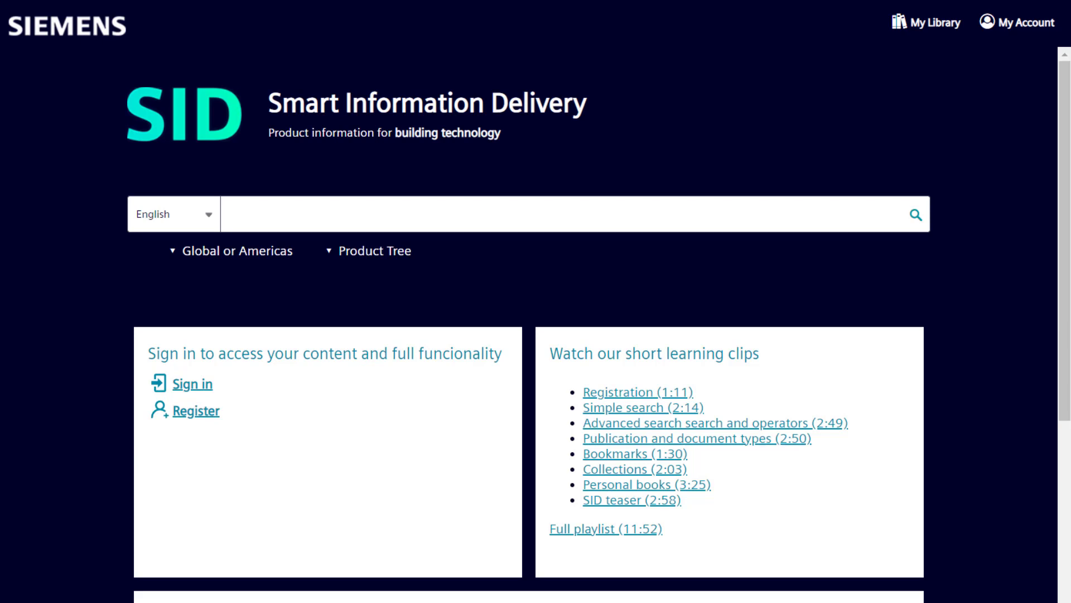
mouse_move(928, 23)
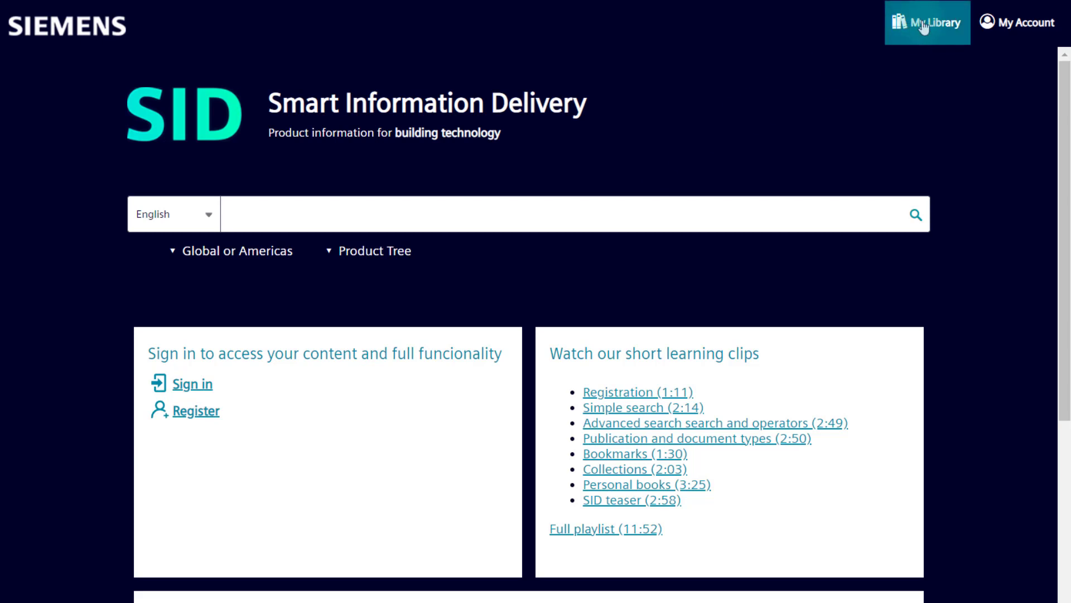
Create the personal book 'Desigo CC Support' under My Library, then return home via the Siemens logo
click(927, 22)
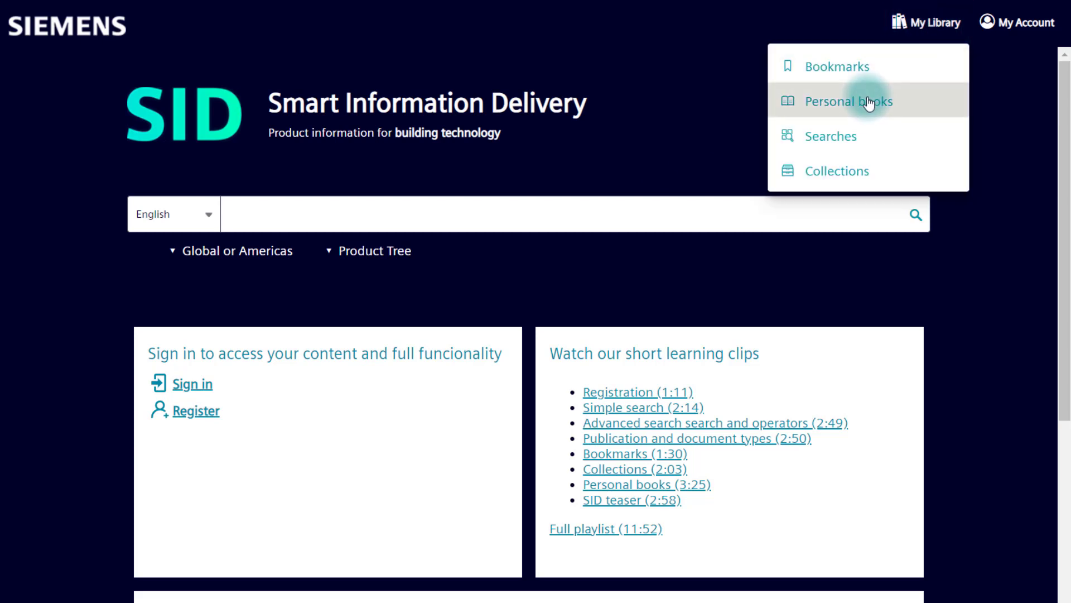
click(849, 101)
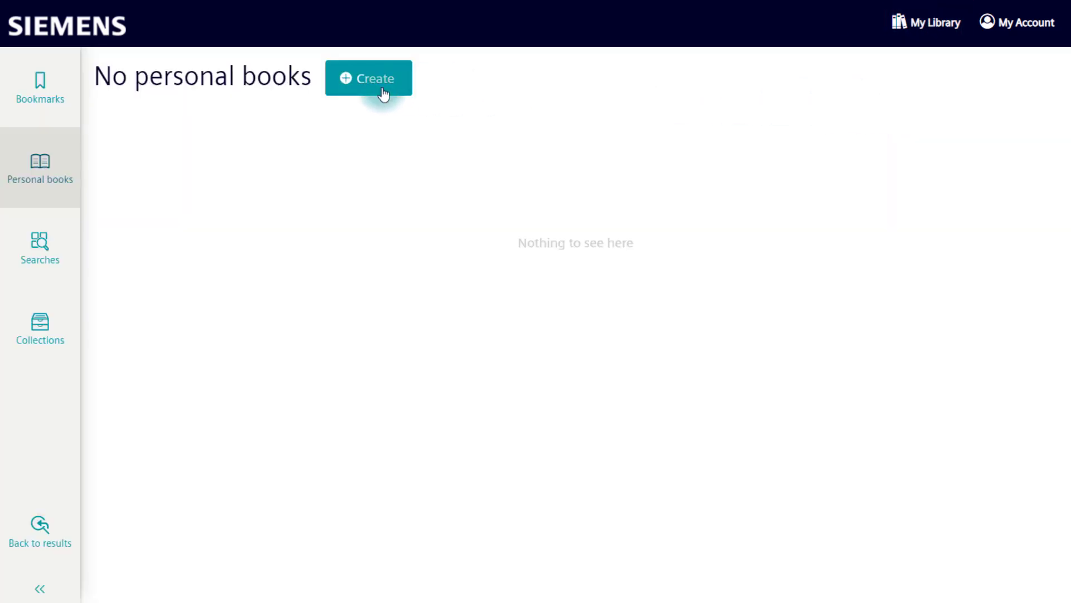
text(Desigo CC Support)
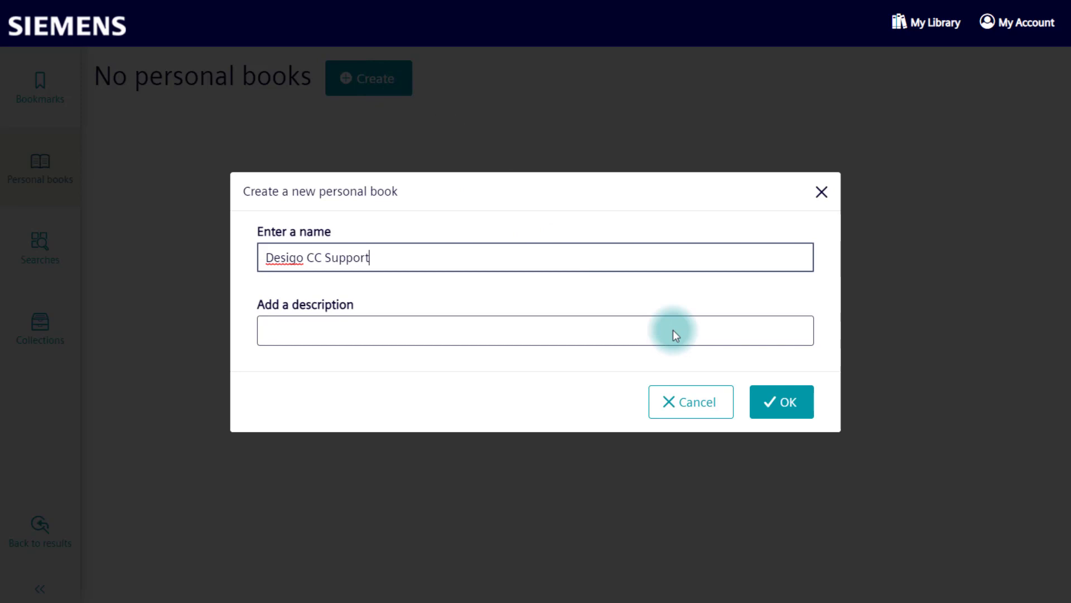
click(781, 402)
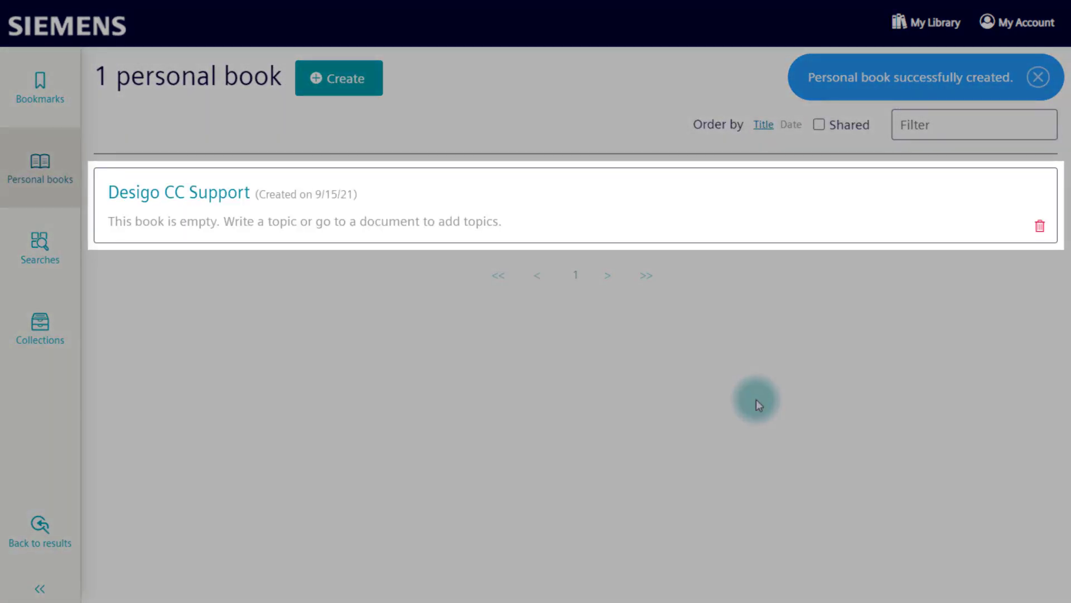
click(1040, 76)
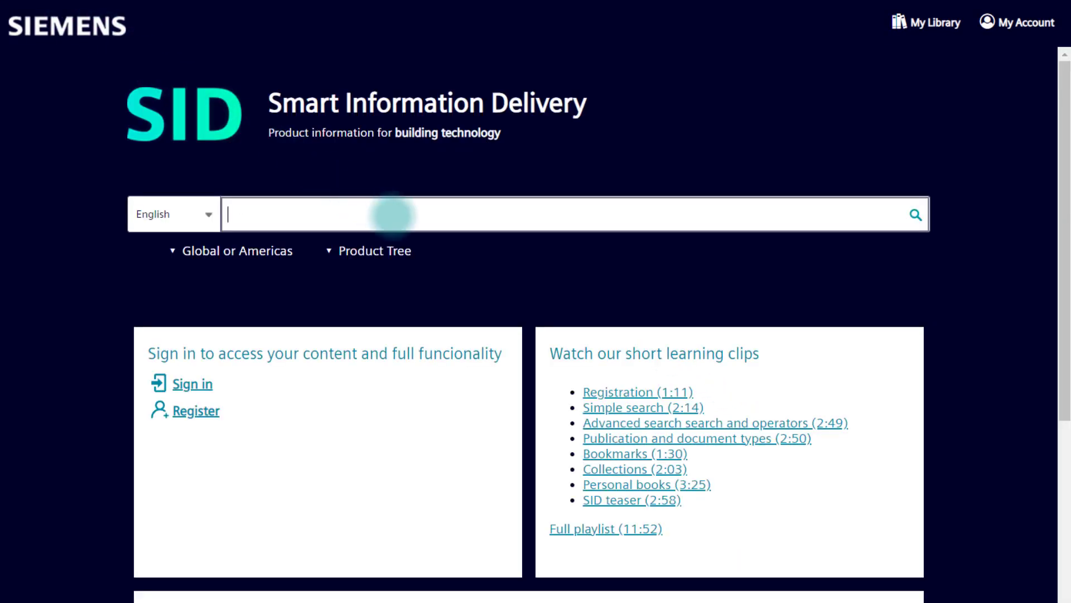
Search for 'Desigo CC' and open the Desigo CC Application Guide
text(Desigo CC)
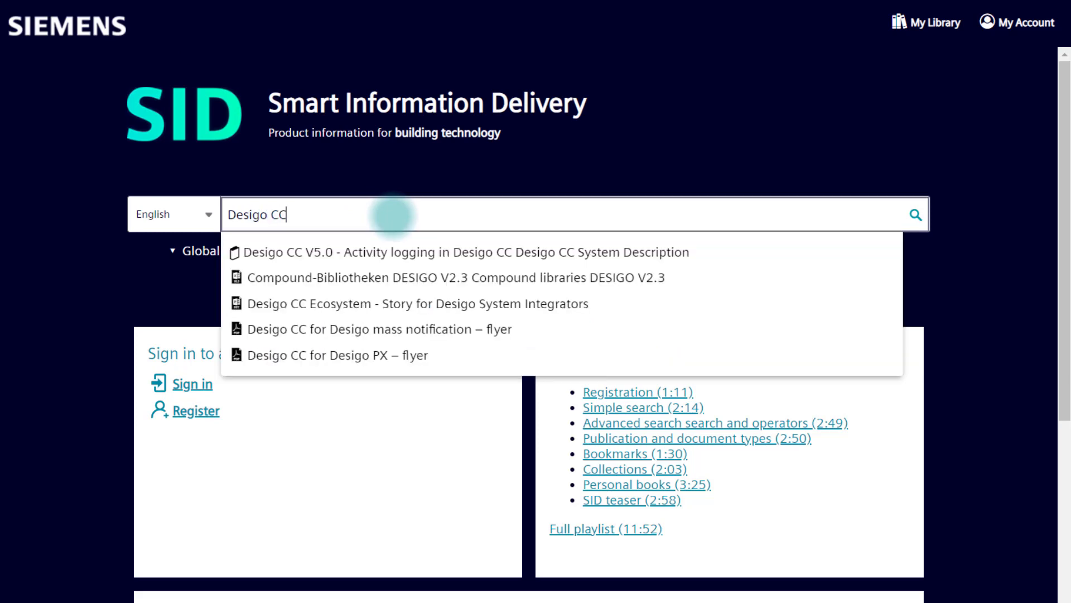
click(913, 214)
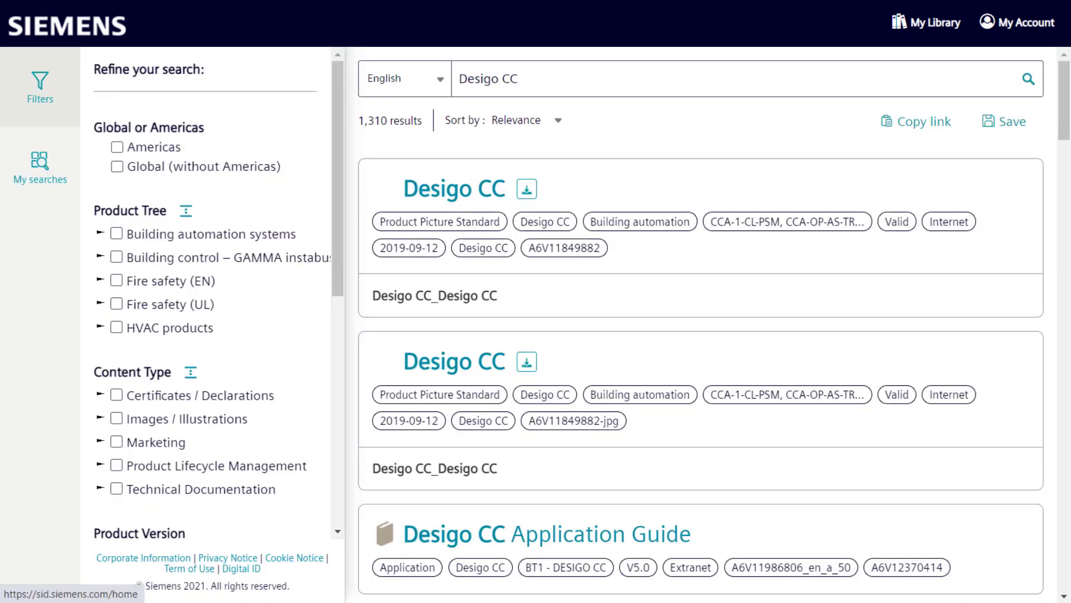
click(547, 534)
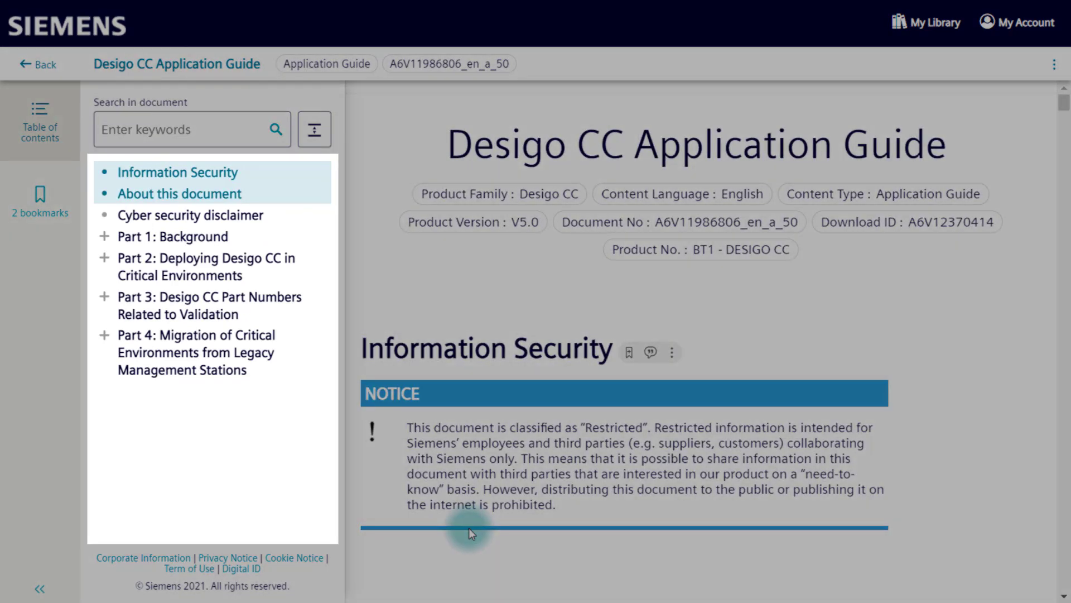
mouse_move(202, 267)
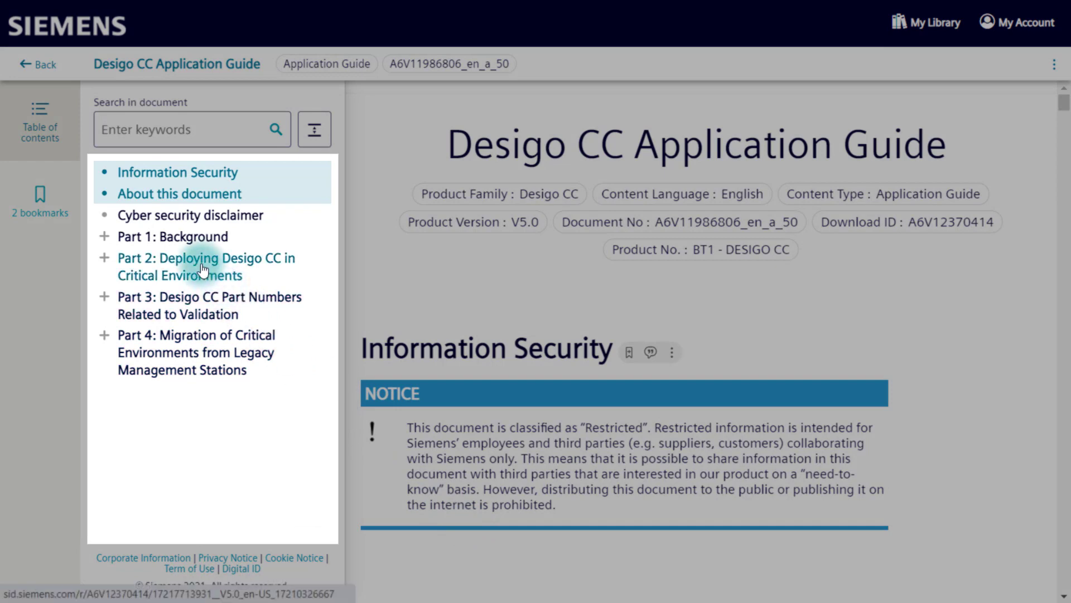
Expand Part 2 and open the Scopes topic with its actions menu
click(204, 267)
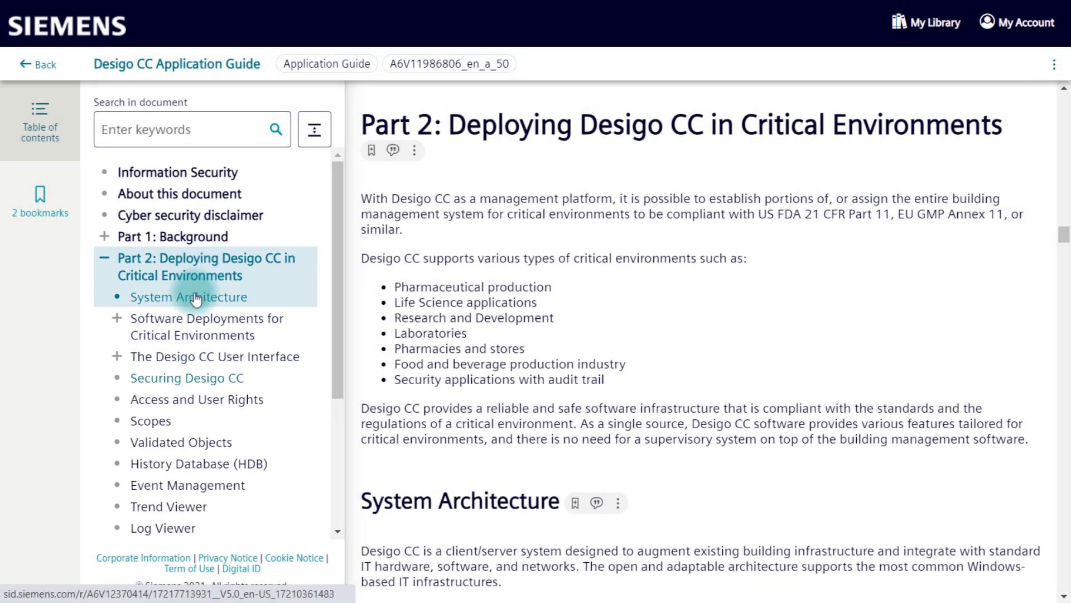
click(150, 420)
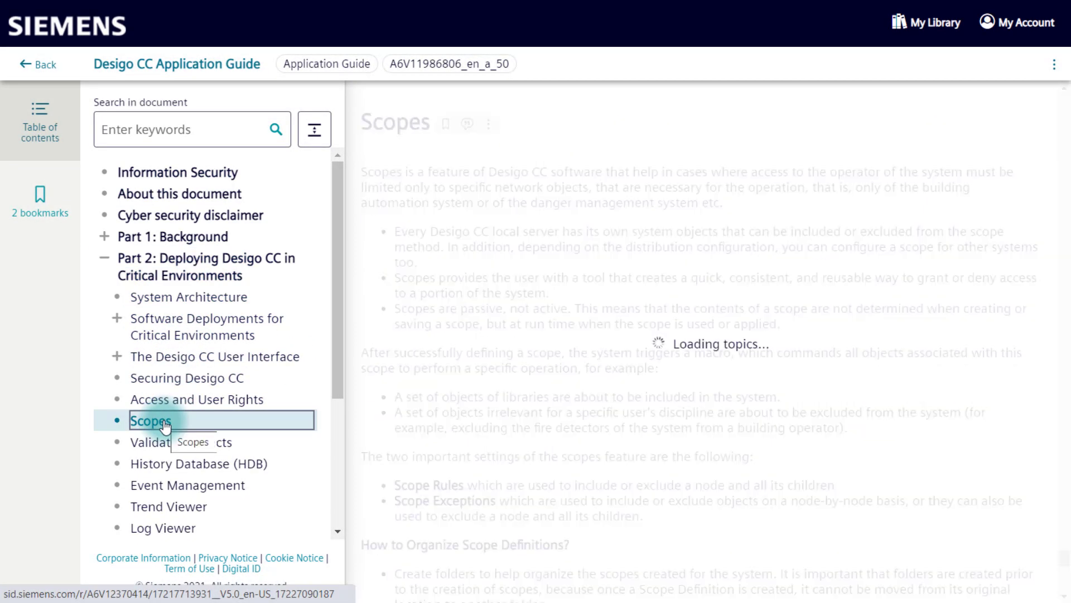
click(150, 420)
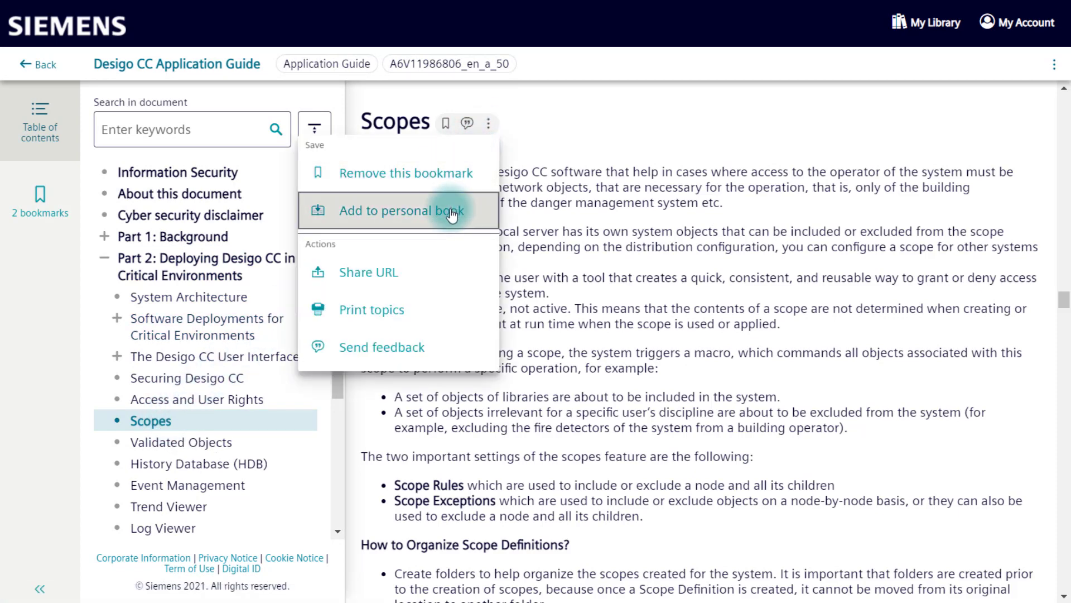
Save Scopes and Access and User Rights into the Desigo CC Support book
click(380, 210)
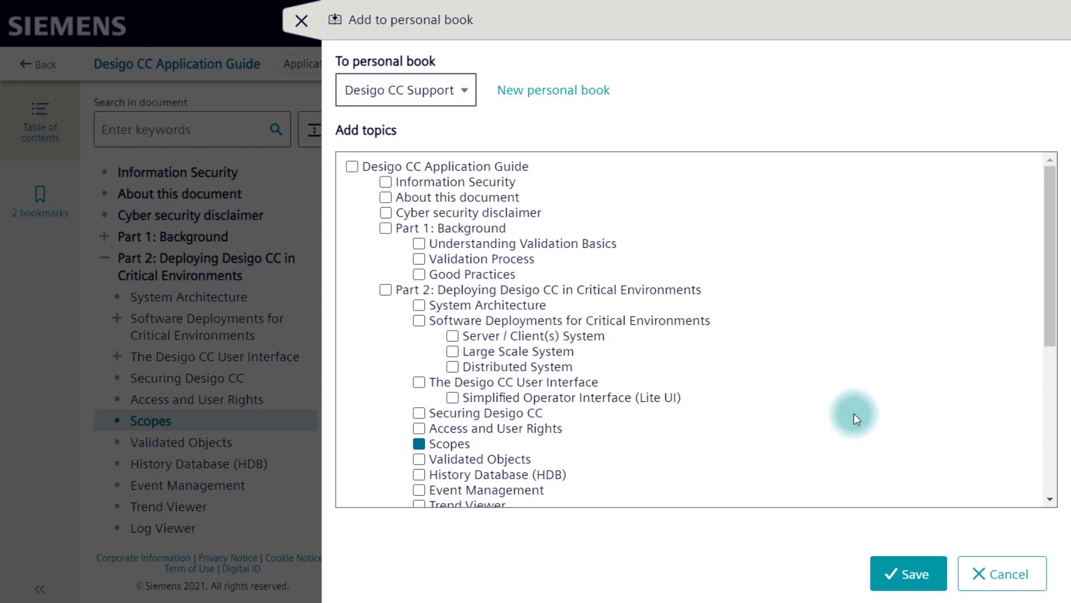
click(420, 428)
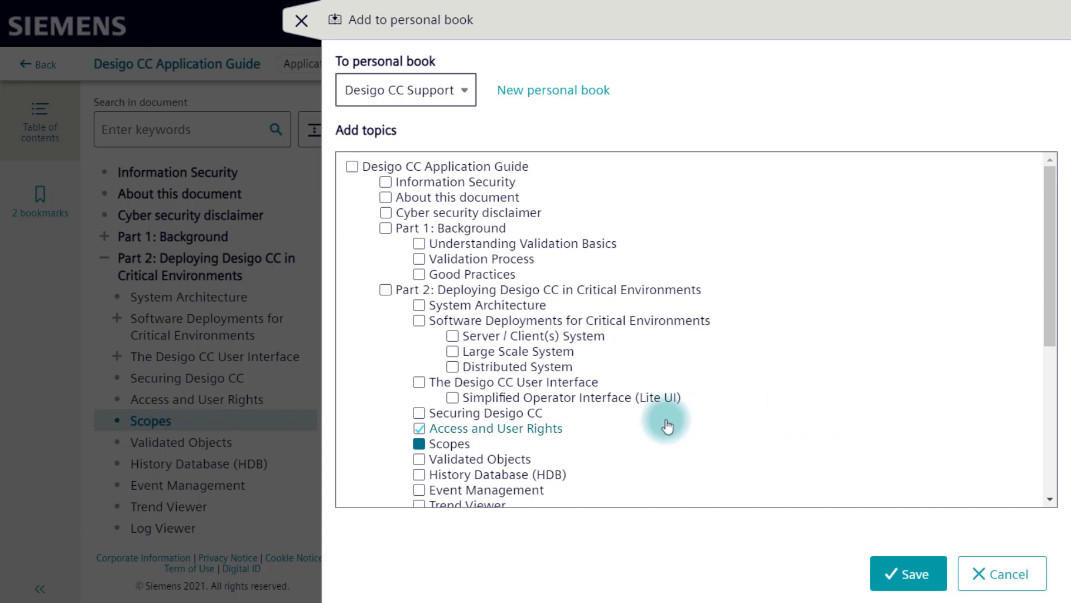
click(420, 429)
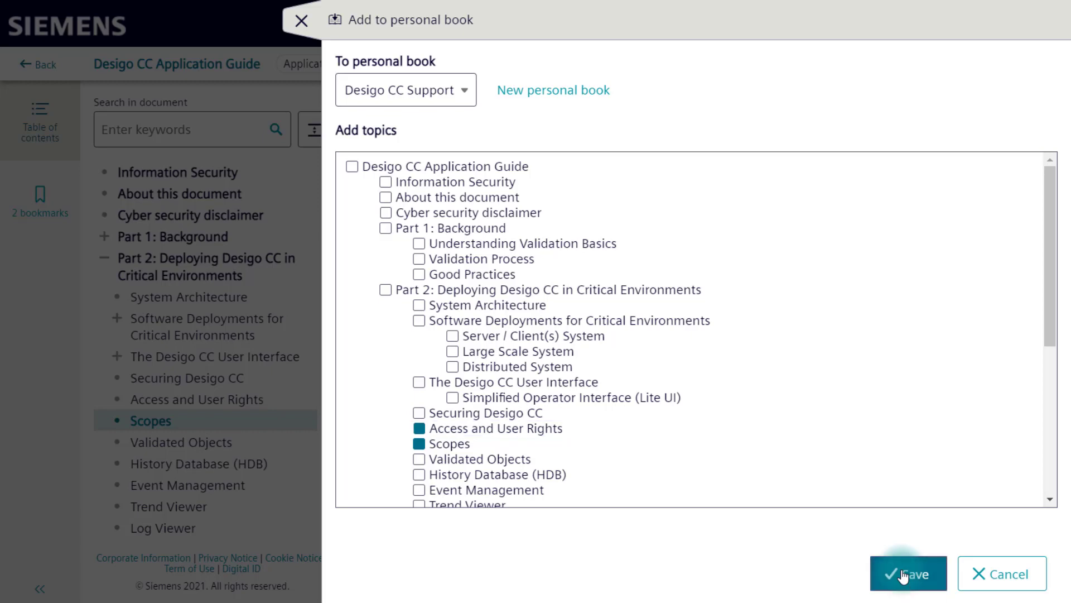
click(907, 574)
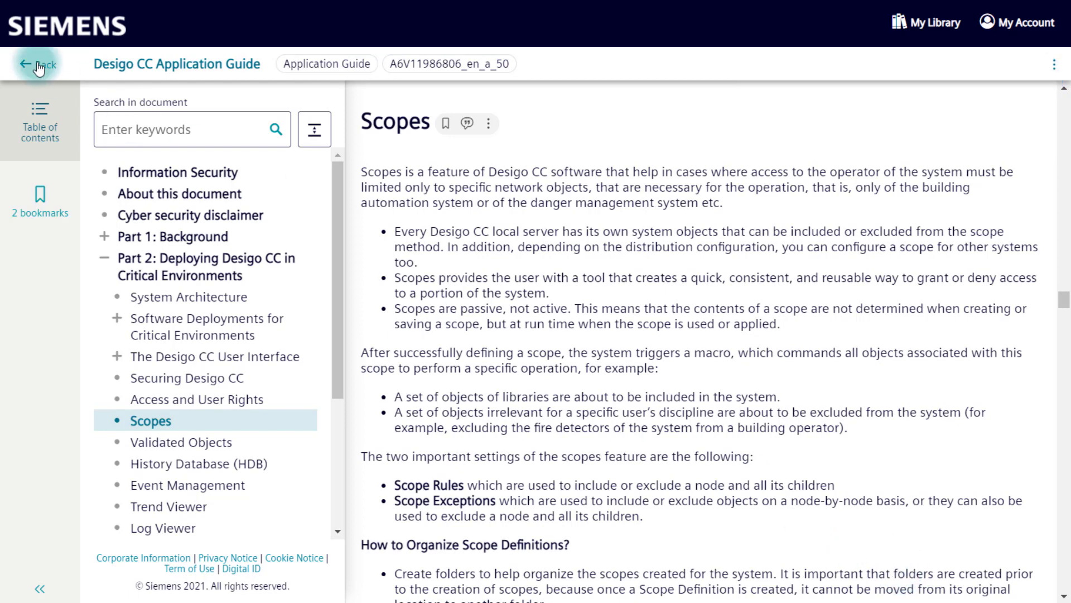
Add the Compatibility Matrix's License Management Utility (LMU) topic to the personal book
click(36, 64)
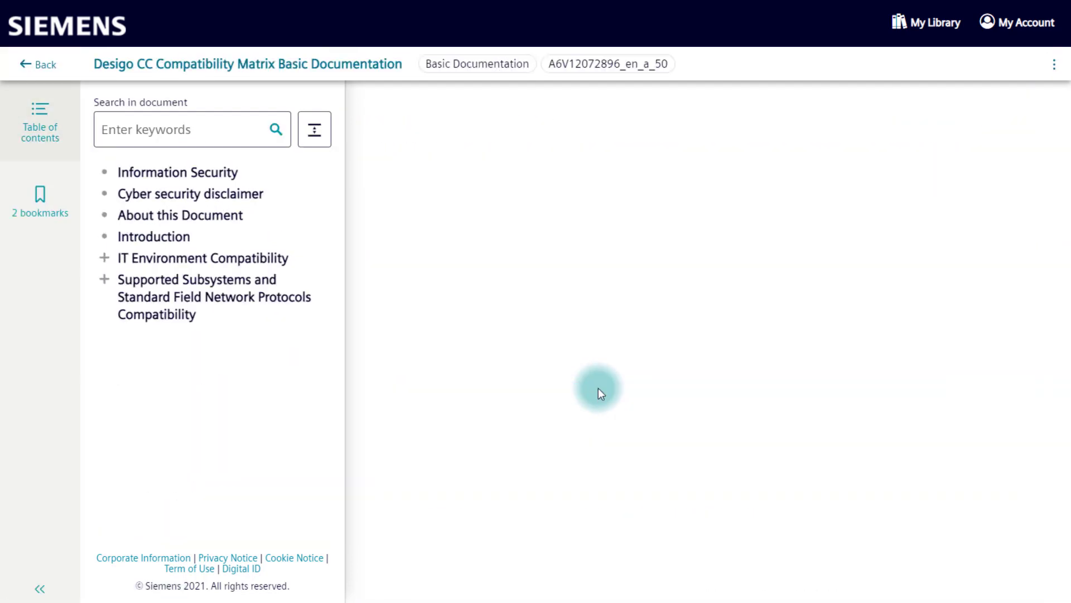
click(201, 258)
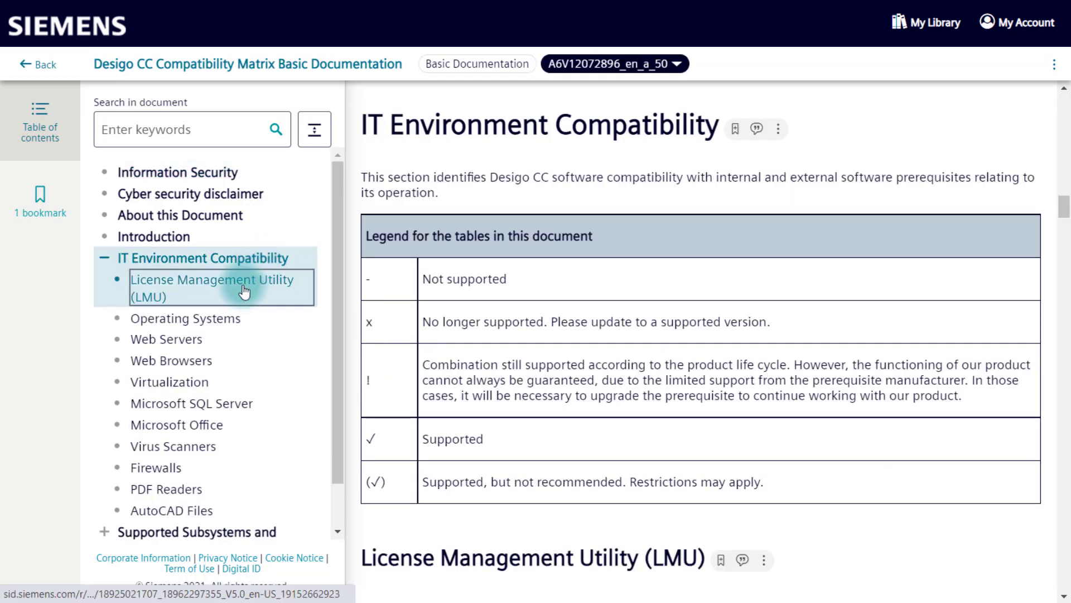
click(763, 125)
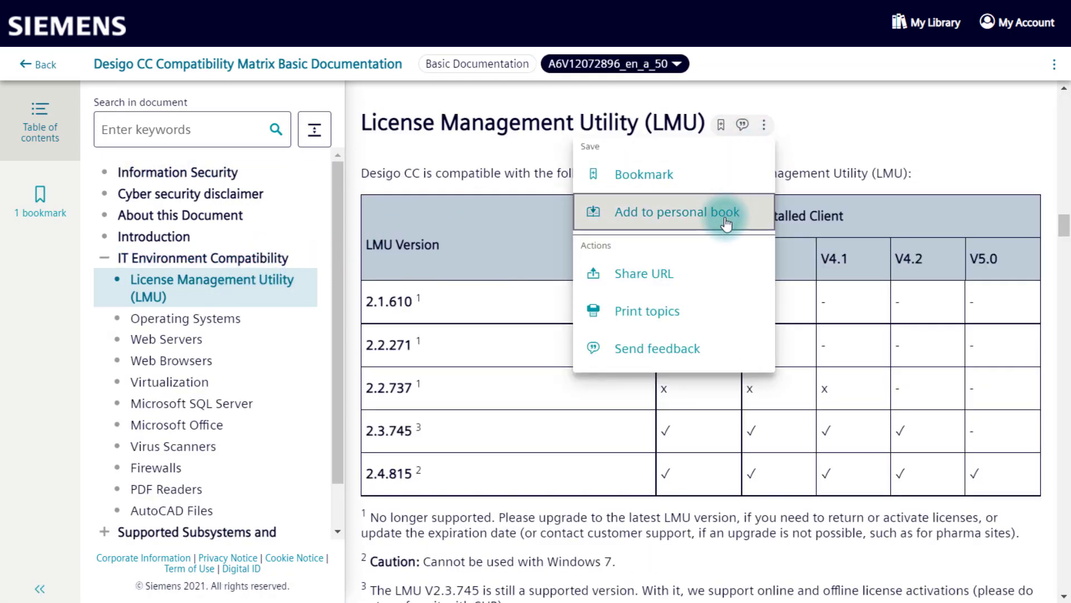
click(675, 212)
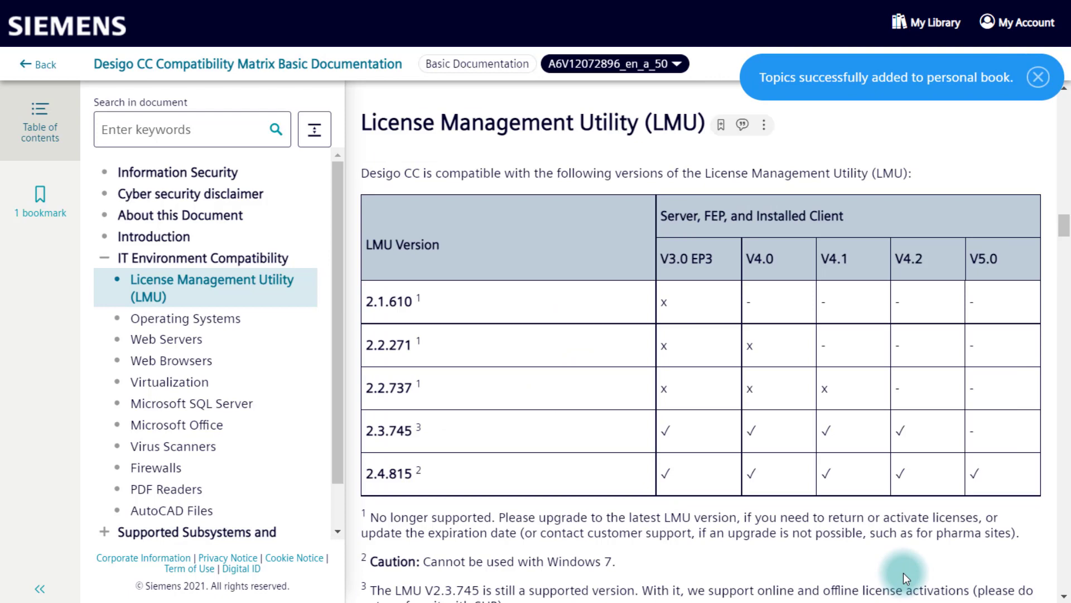
click(927, 23)
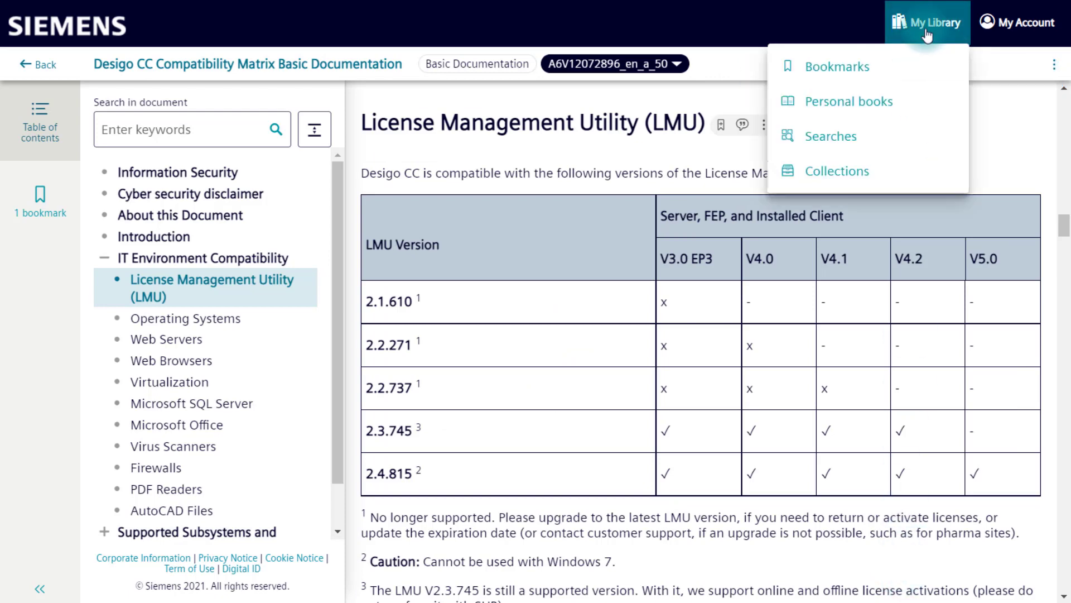
Open the Desigo CC Support book and write a new topic titled 'Marketing'
click(851, 101)
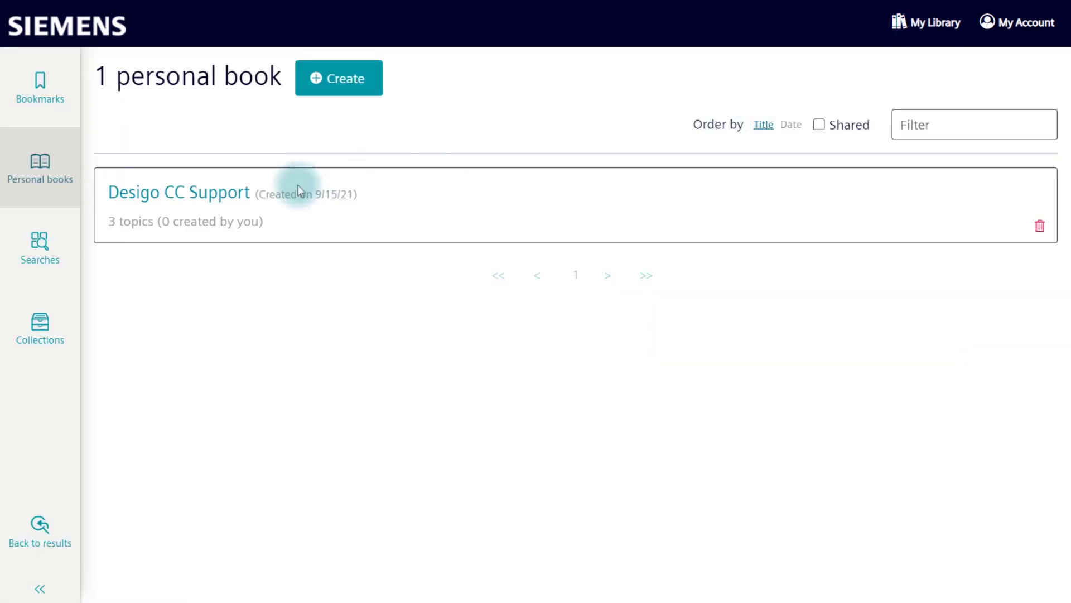
click(179, 192)
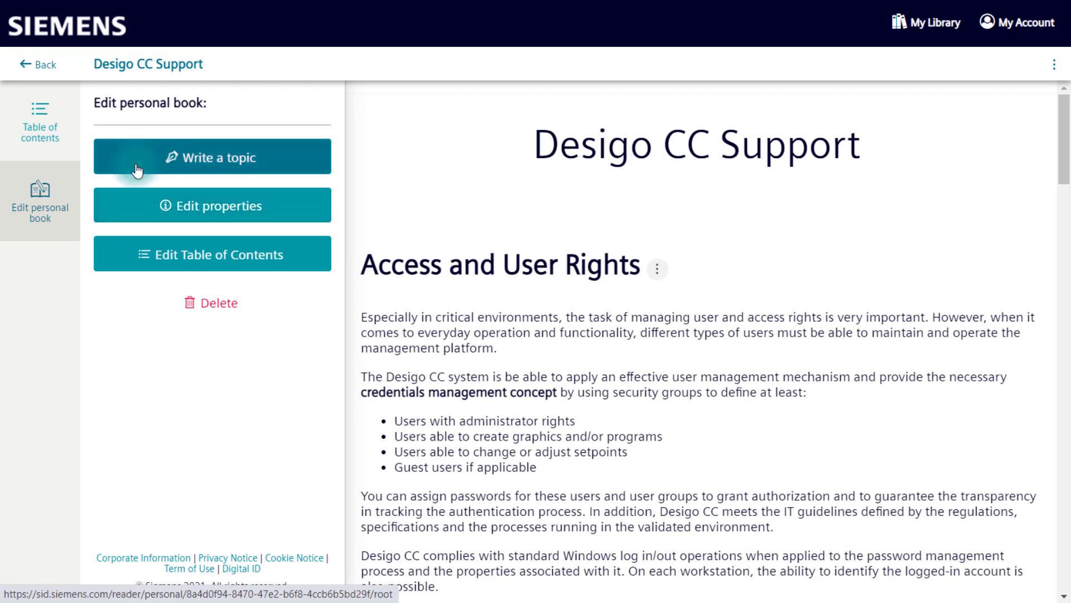
click(212, 156)
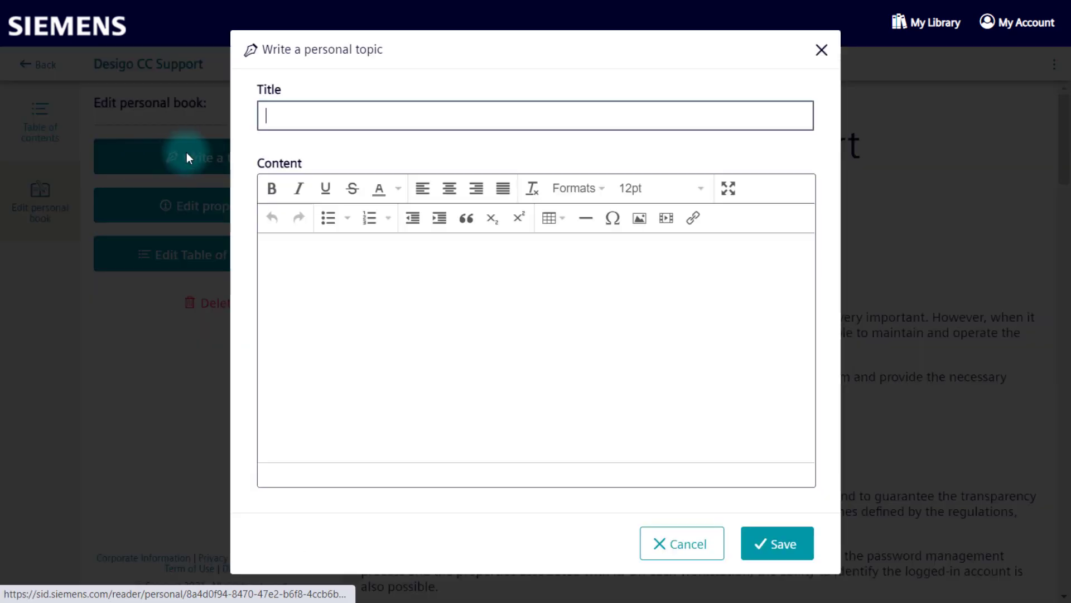
text(Marketing)
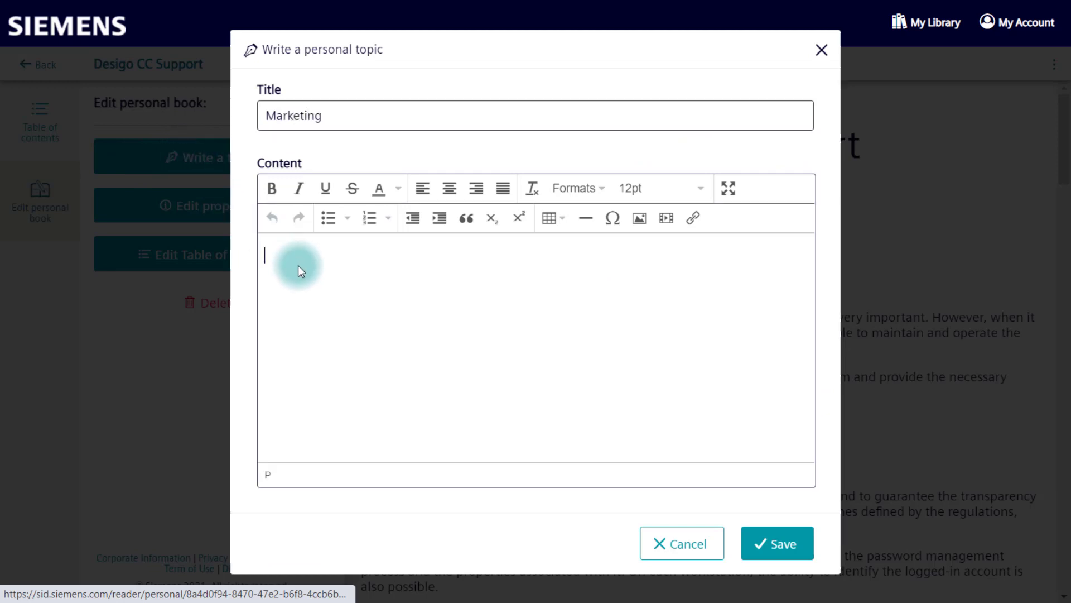
click(777, 543)
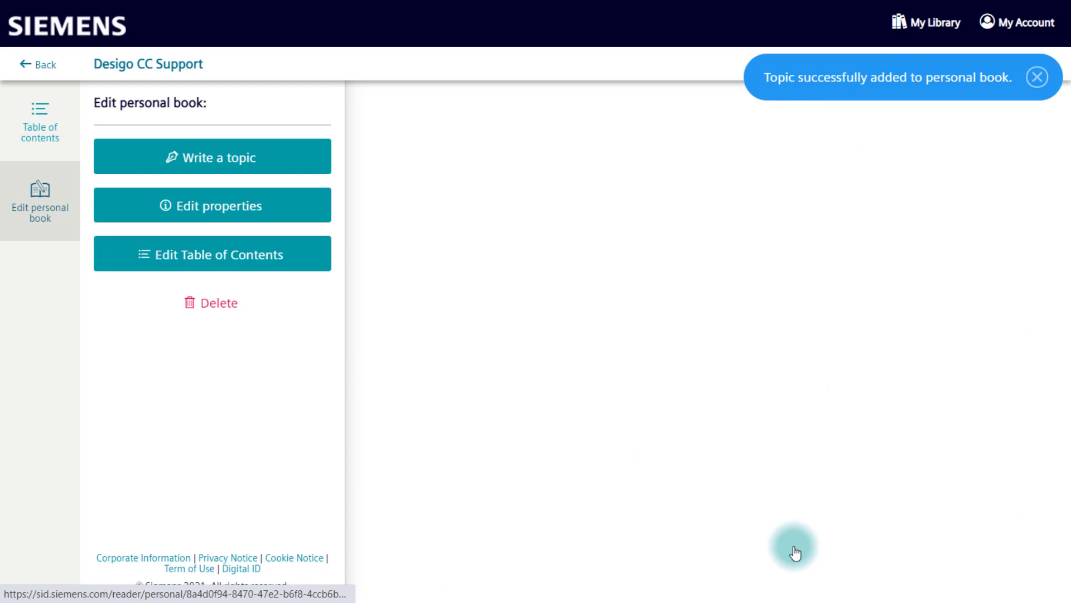
click(212, 205)
text(M)
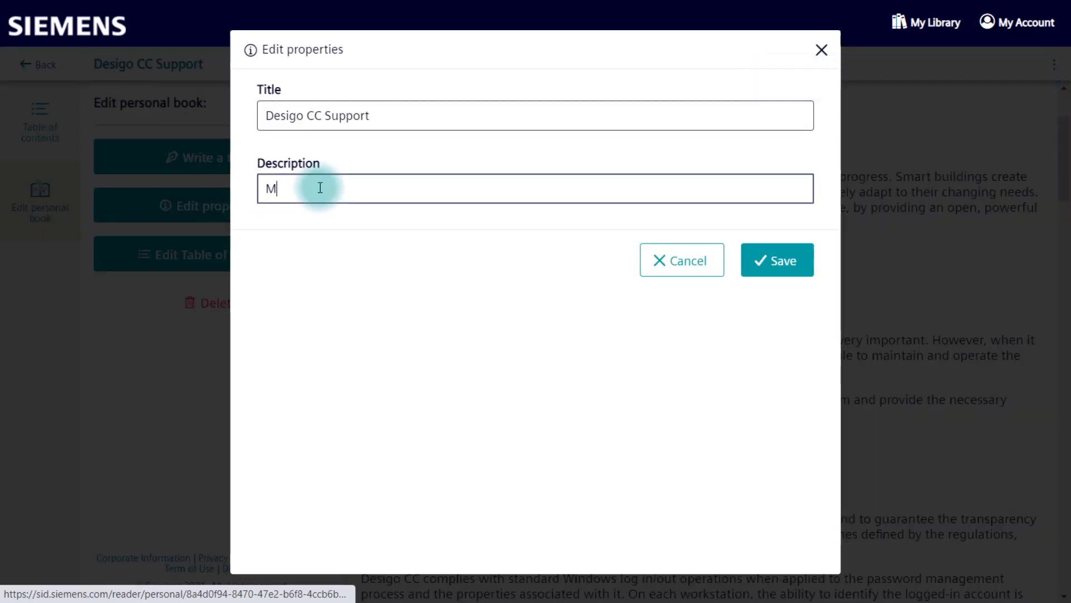
Enter 'Marketing' as the book's description and save the properties
text(arketing)
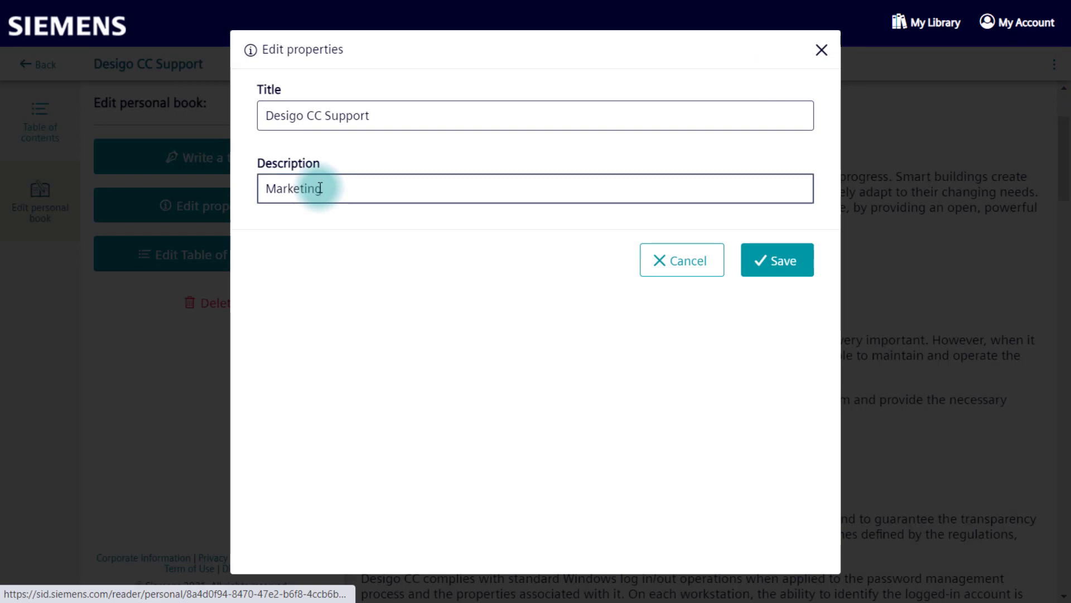
click(776, 260)
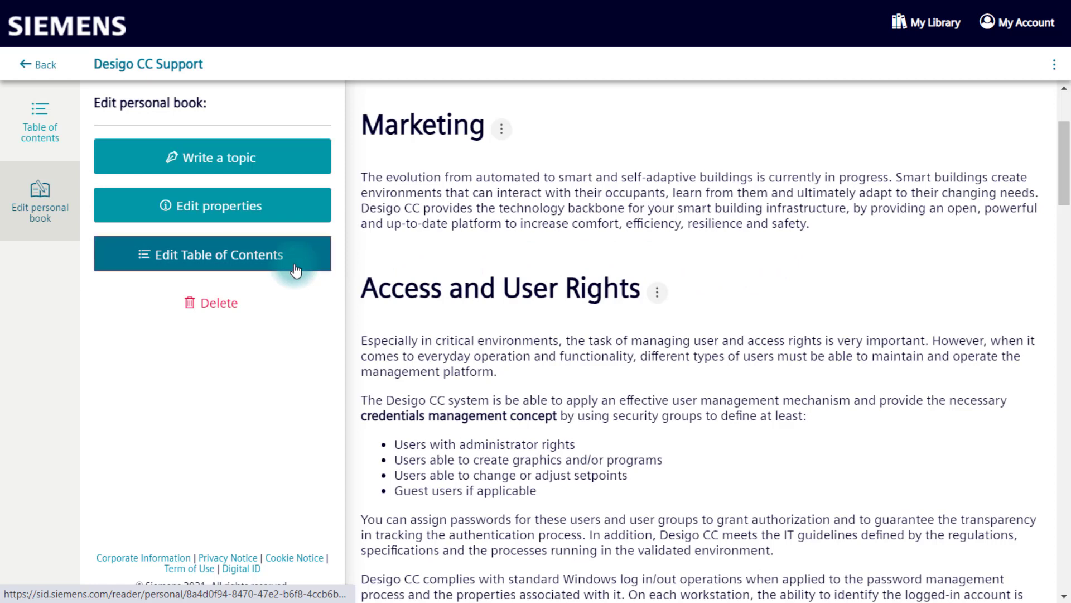
In the table of contents, move Access and User Rights to the end and delete LMU
click(213, 254)
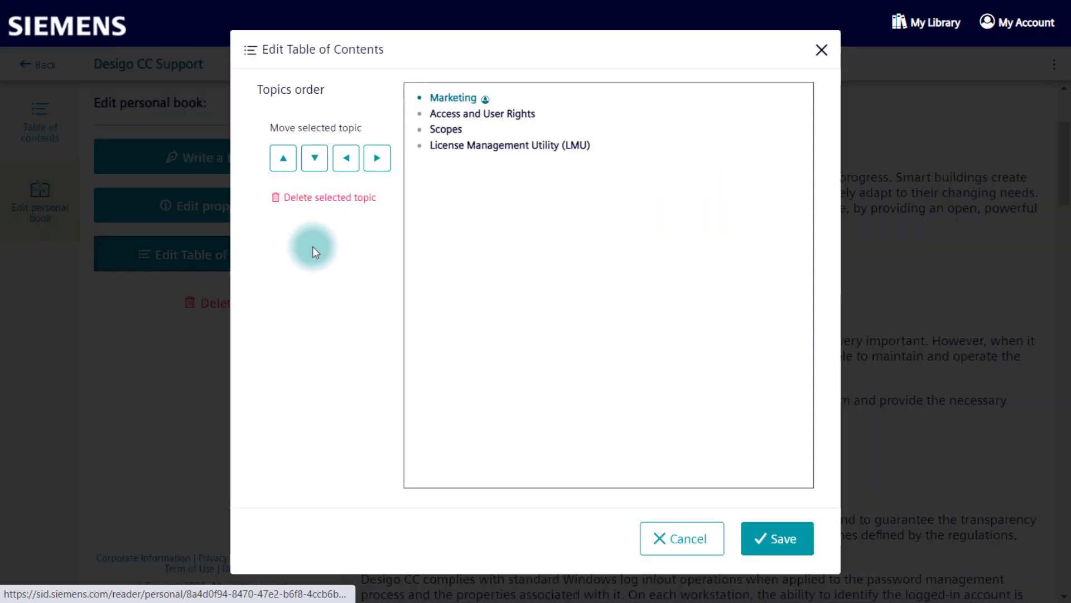
click(314, 158)
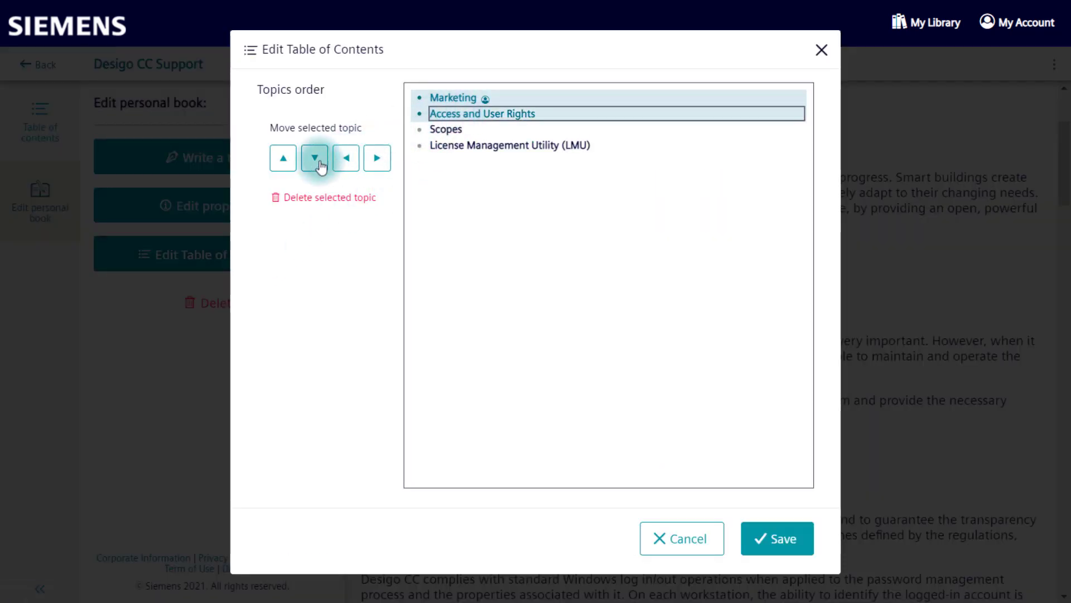
click(314, 158)
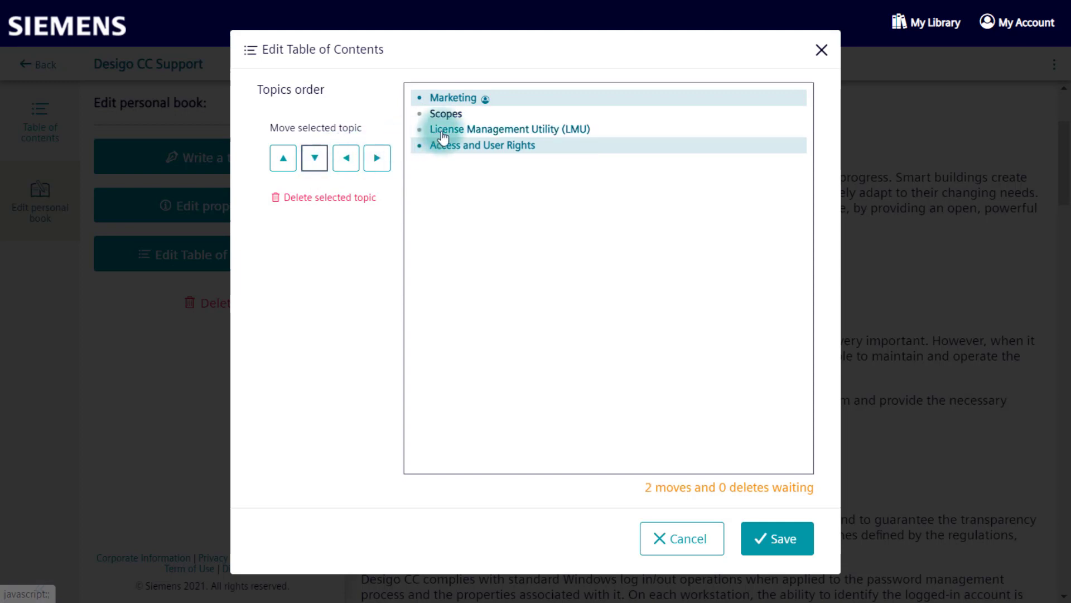
click(329, 196)
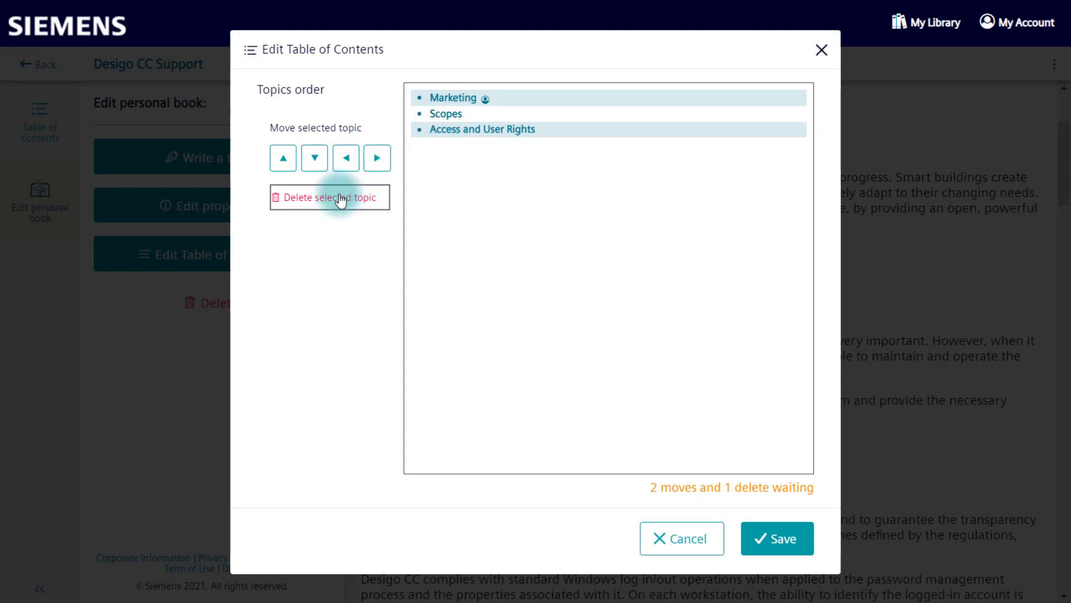
click(776, 538)
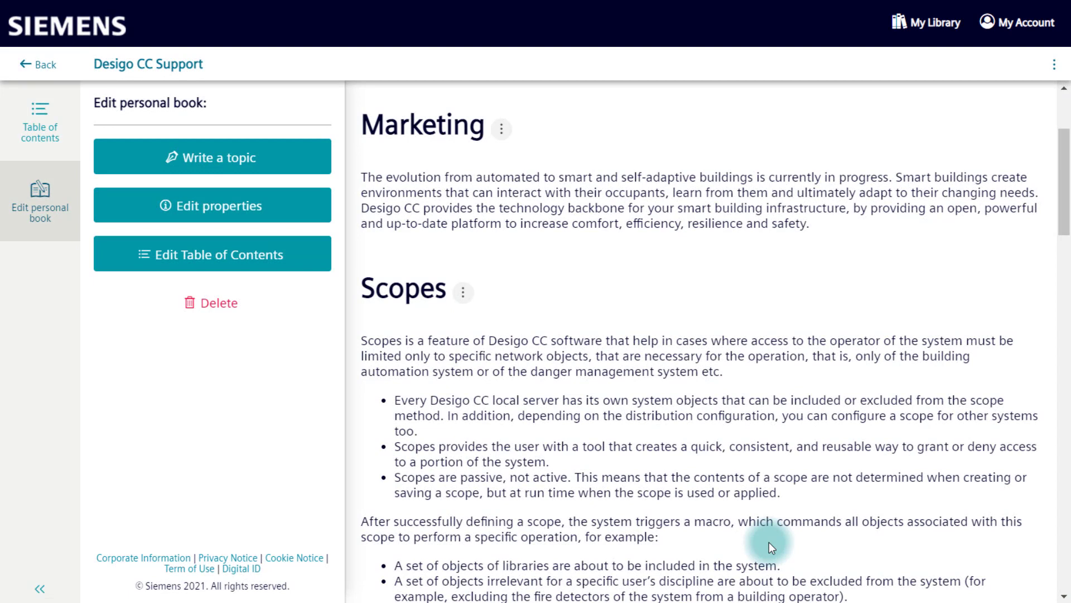
mouse_move(1055, 65)
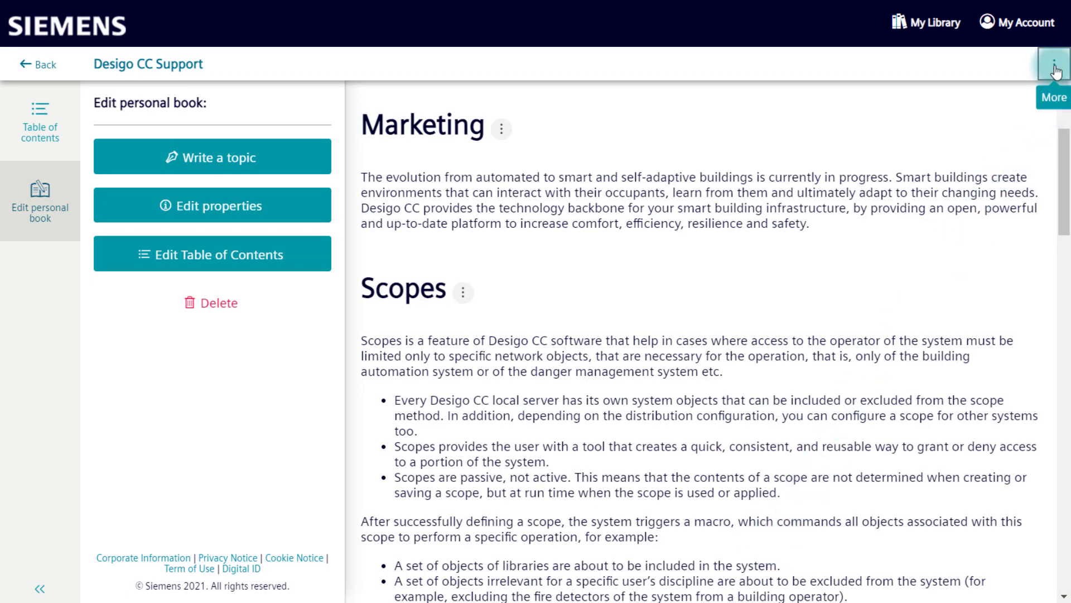
Export Desigo CC Support as a PDF and download the generated 7-page file
click(1054, 64)
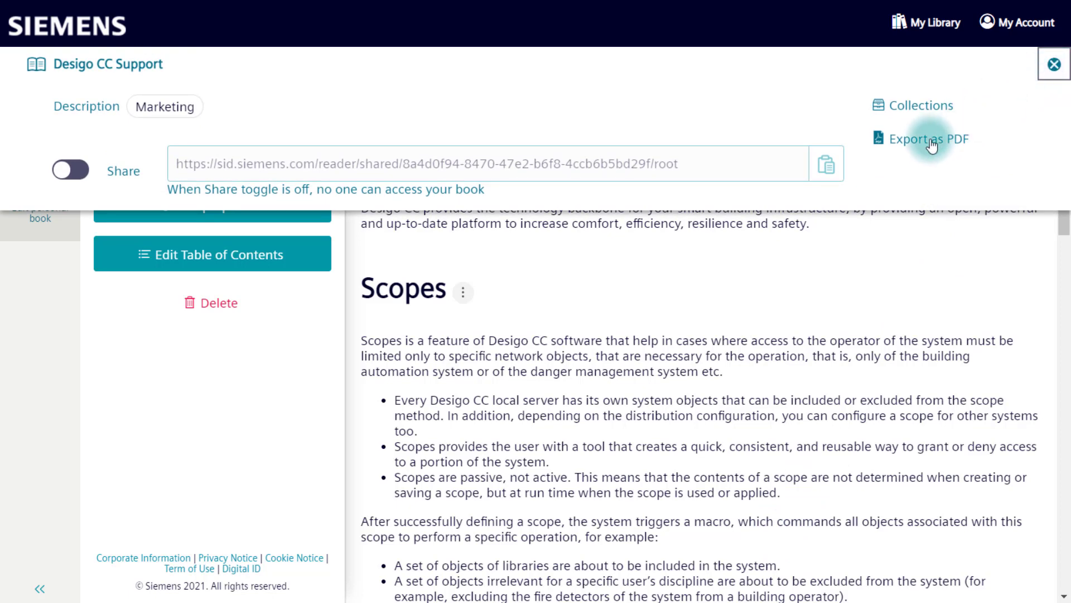
click(926, 138)
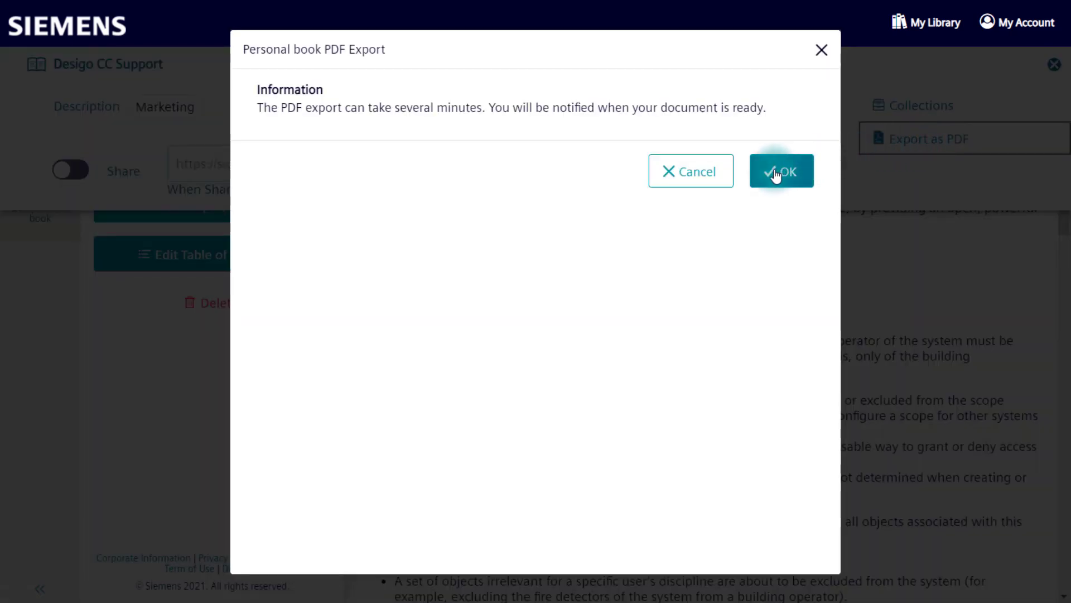
click(782, 171)
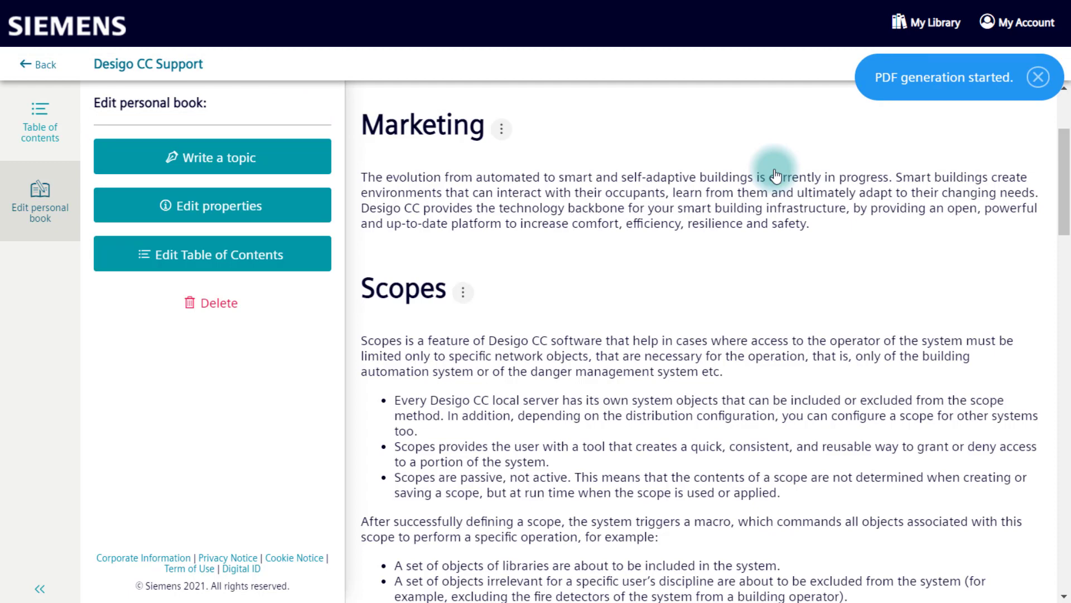
click(1037, 76)
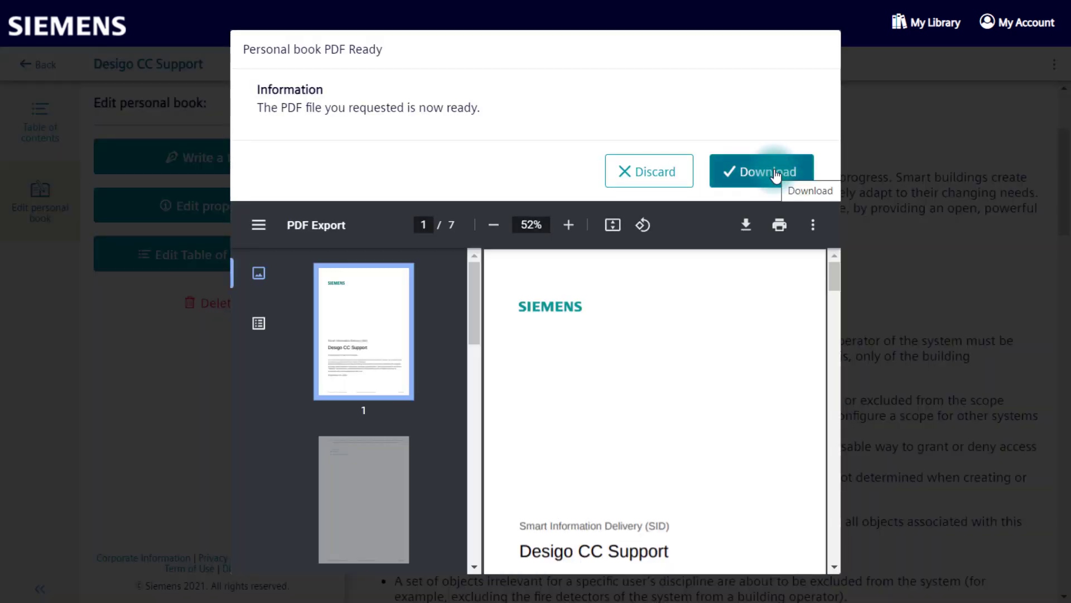
mouse_move(474, 323)
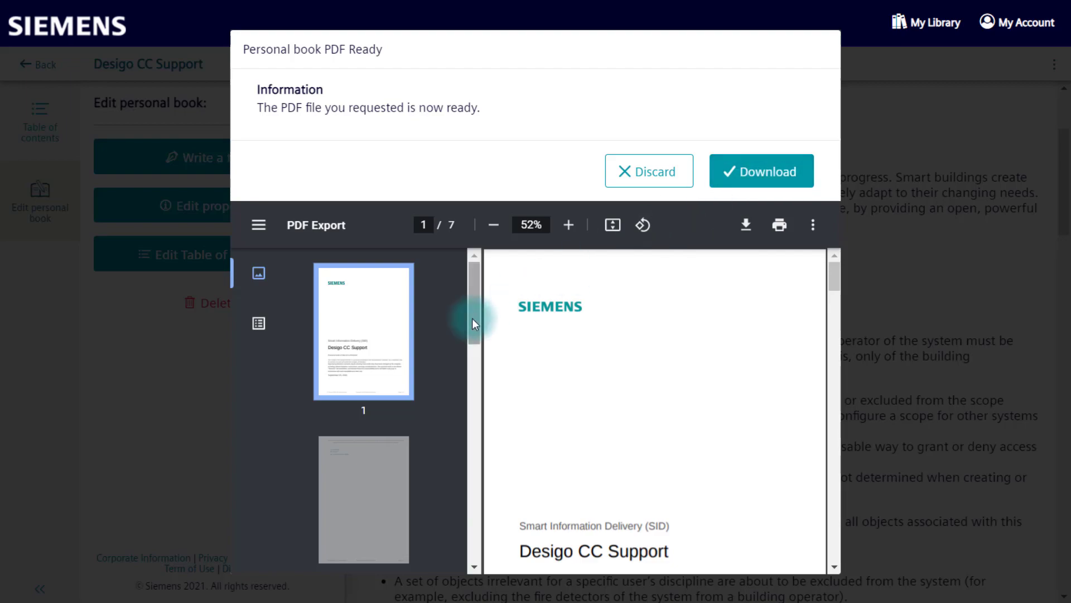
click(648, 171)
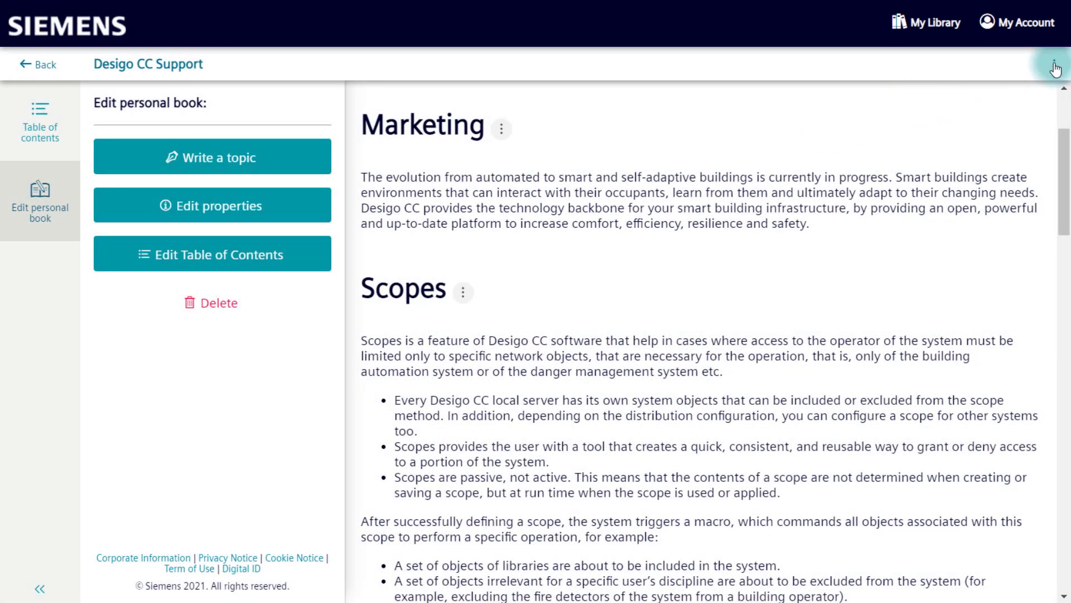
Turn on sharing for Desigo CC Support and view it marked Shared in My Library
click(1054, 64)
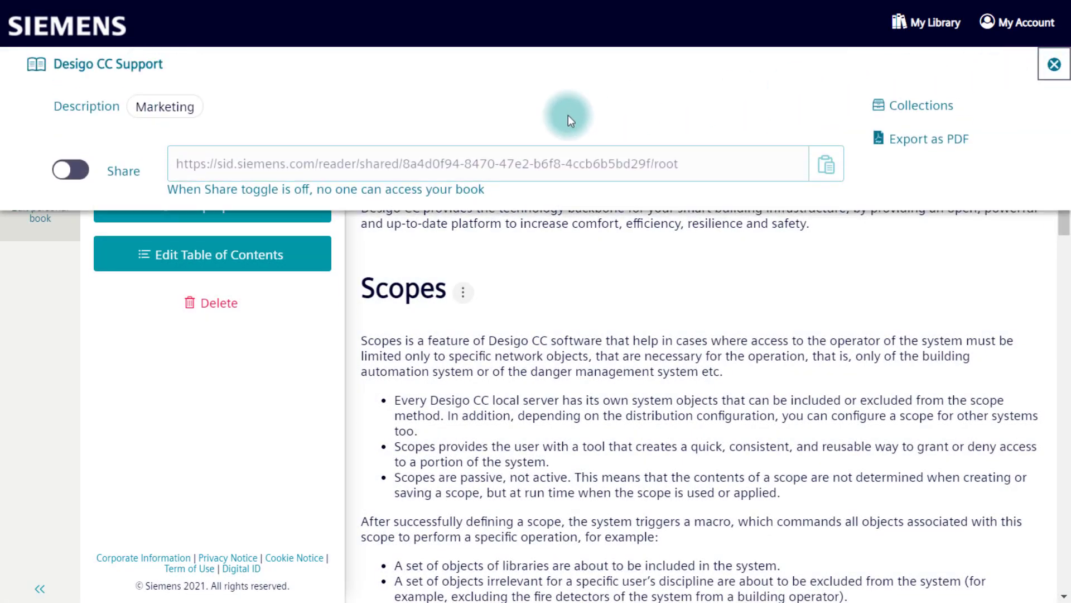
click(68, 171)
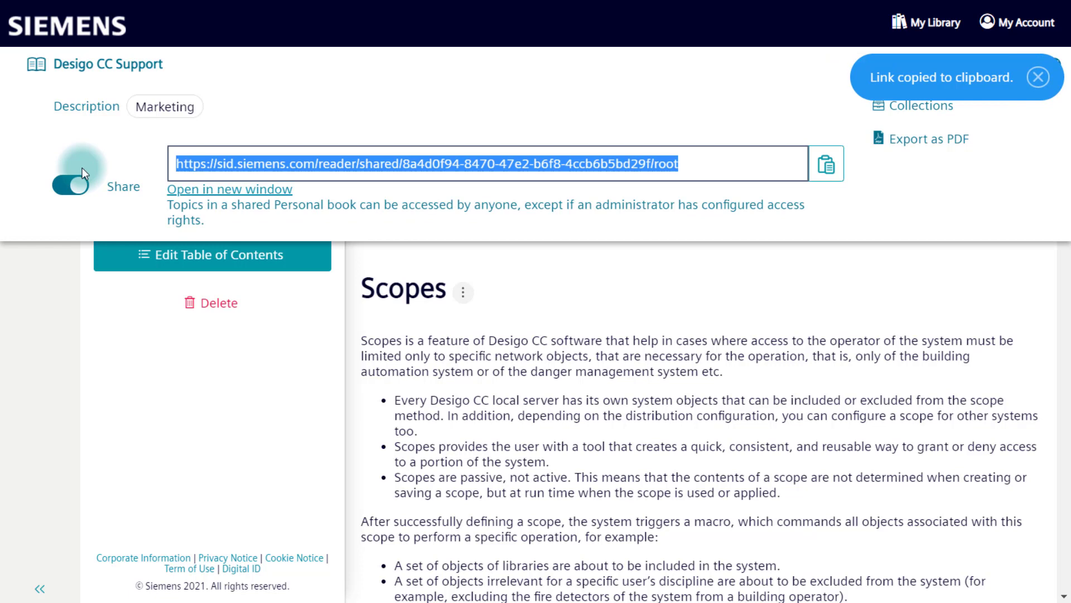
click(1038, 77)
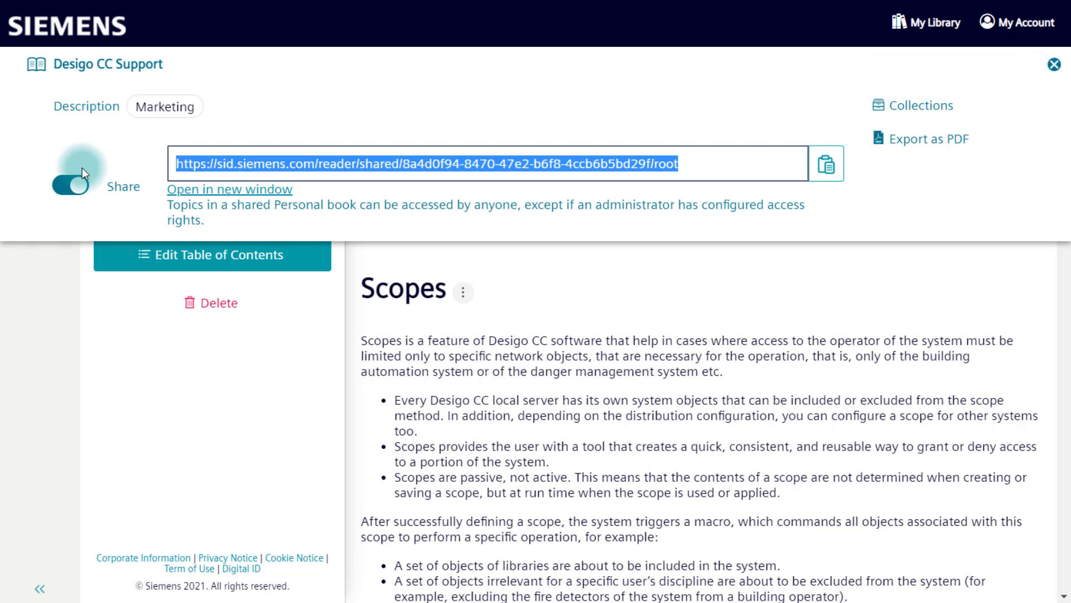
mouse_move(928, 22)
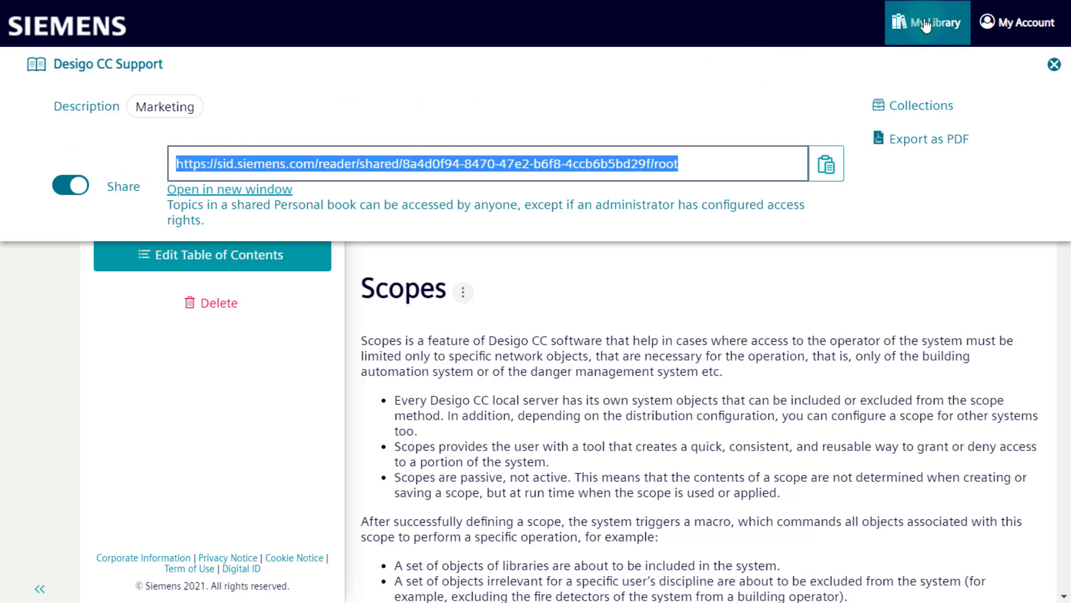
click(926, 22)
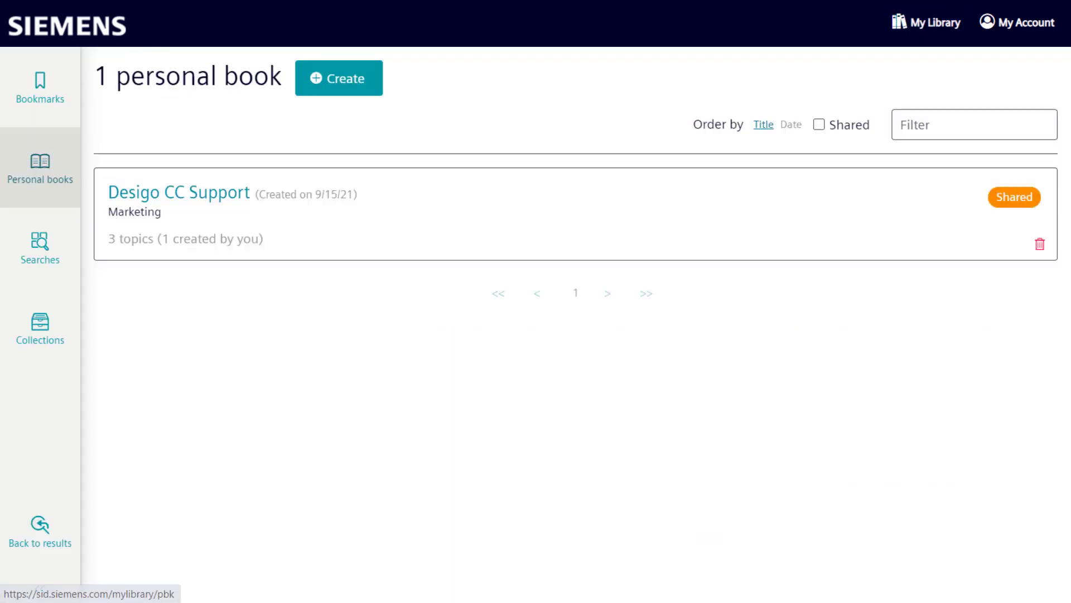